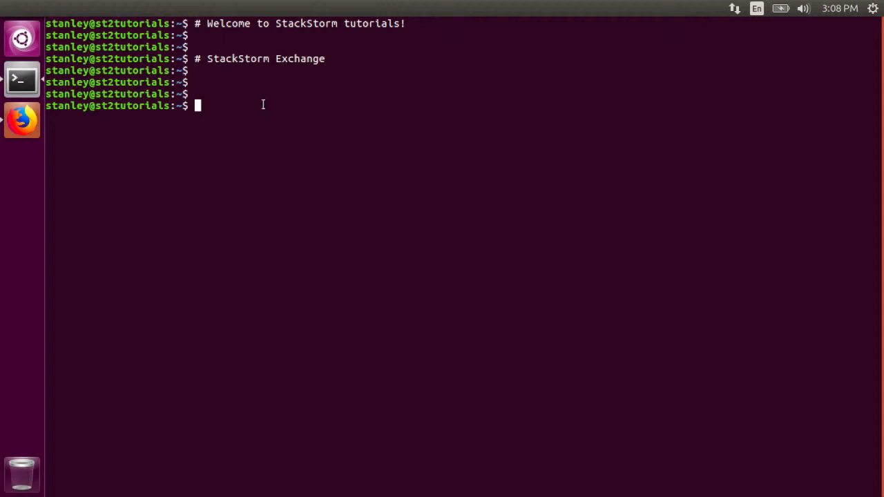
Run st2 pack search for the zabbix, aws and azure packs from the prompt.
{"action": "type", "text": "st2"}
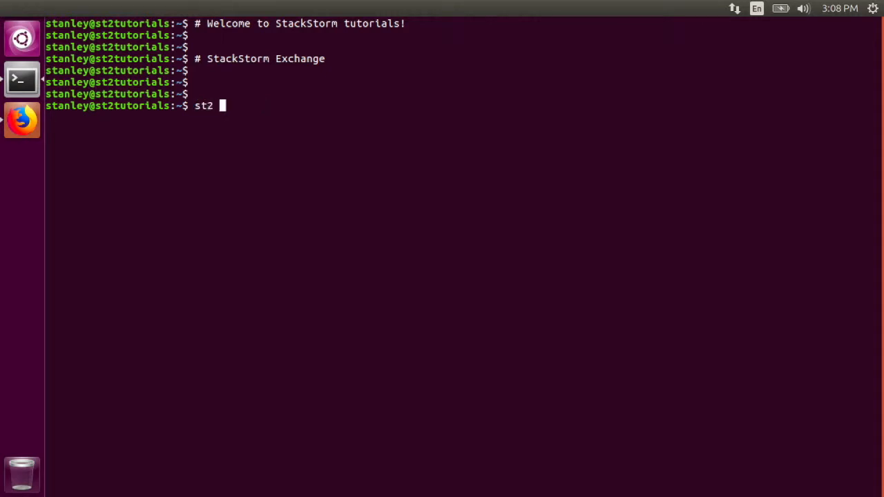
{"action": "type", "text": "pack se"}
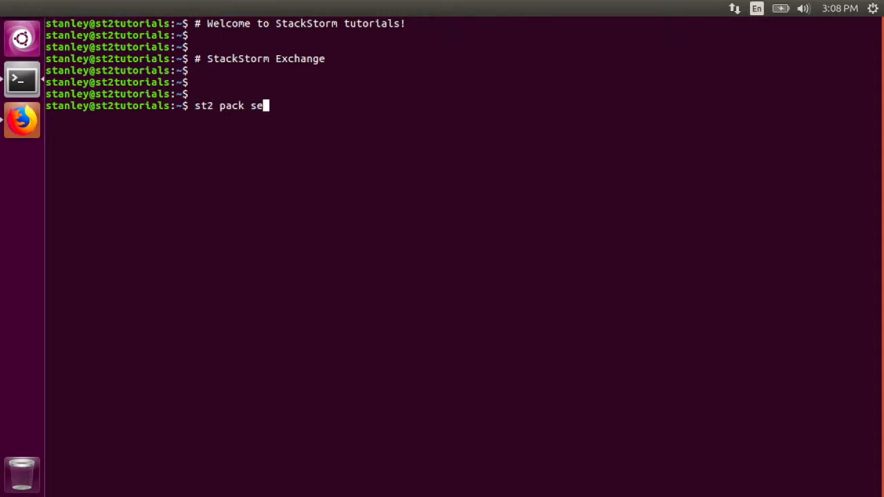
{"action": "type", "text": "arch zabbix"}
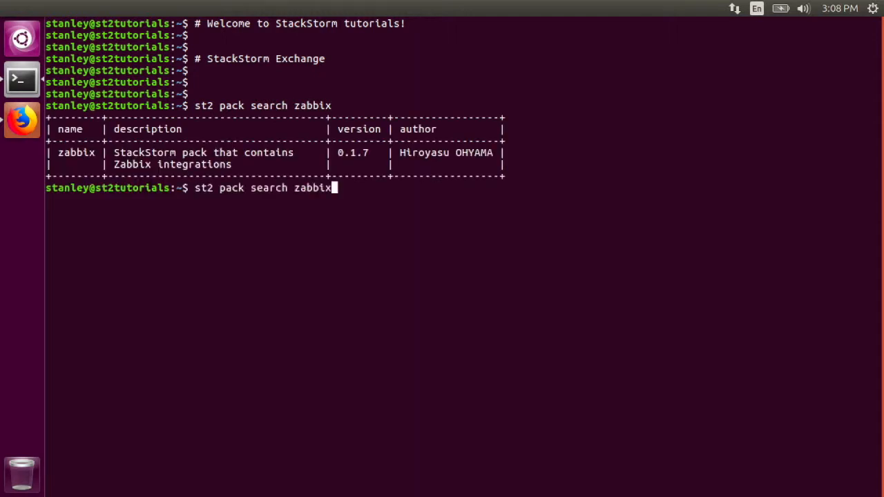
{"action": "key", "text": "BackSpace"}
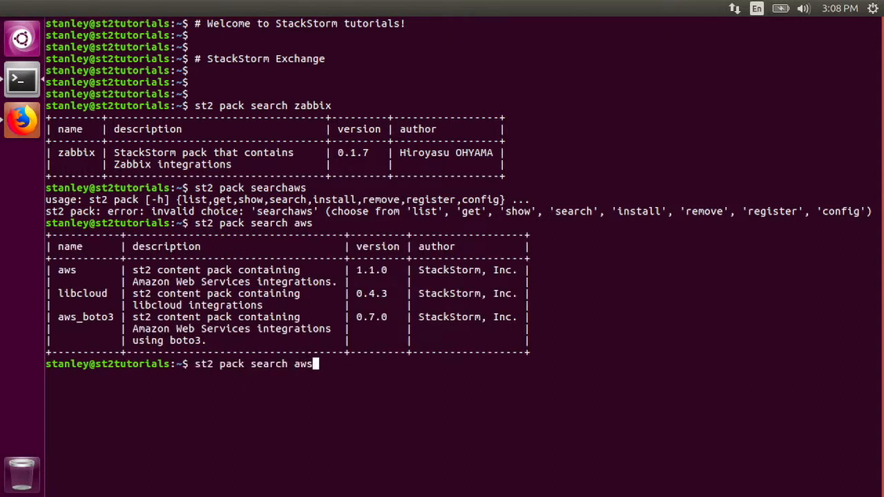
{"action": "type", "text": "zure"}
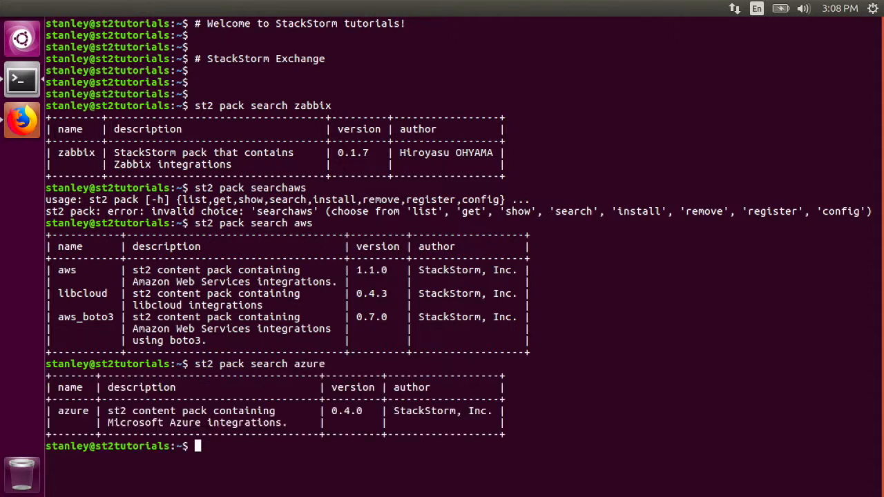
{"action": "type", "text": "st2 pack install azure"}
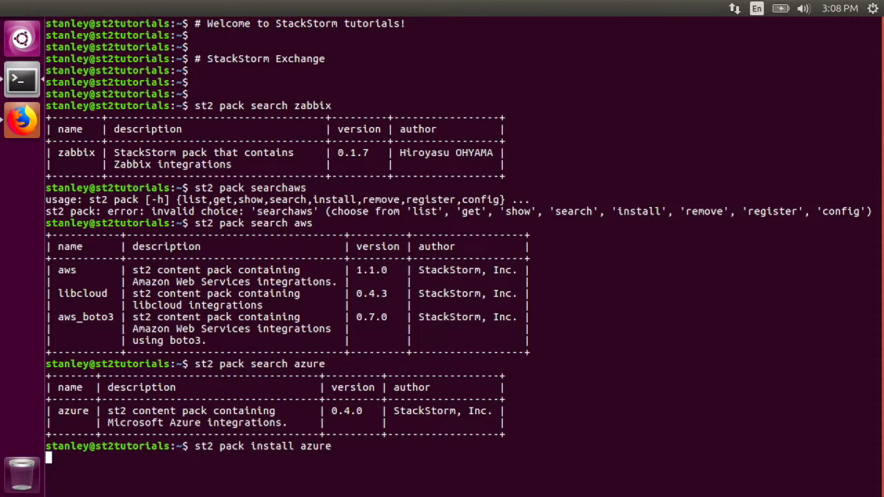
Install the azure pack with st2 pack install, then list installed packs with st2 pack list.
{"action": "key", "text": "Return"}
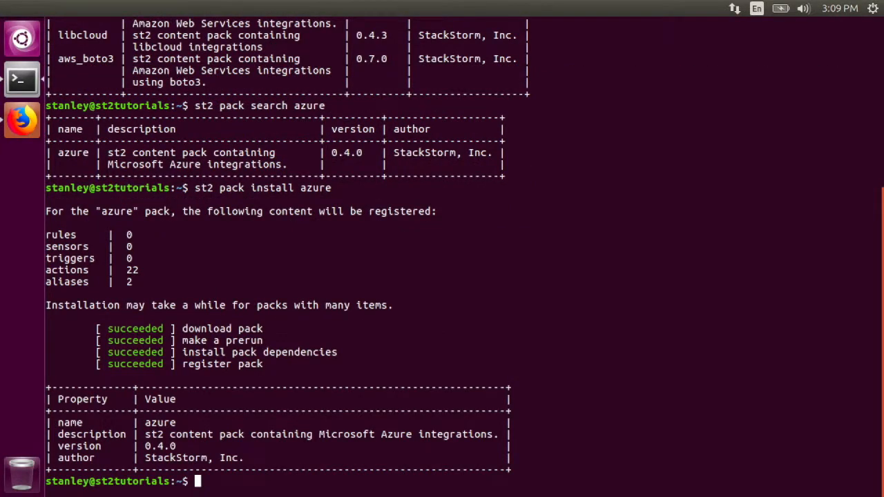
{"action": "type", "text": "st2"}
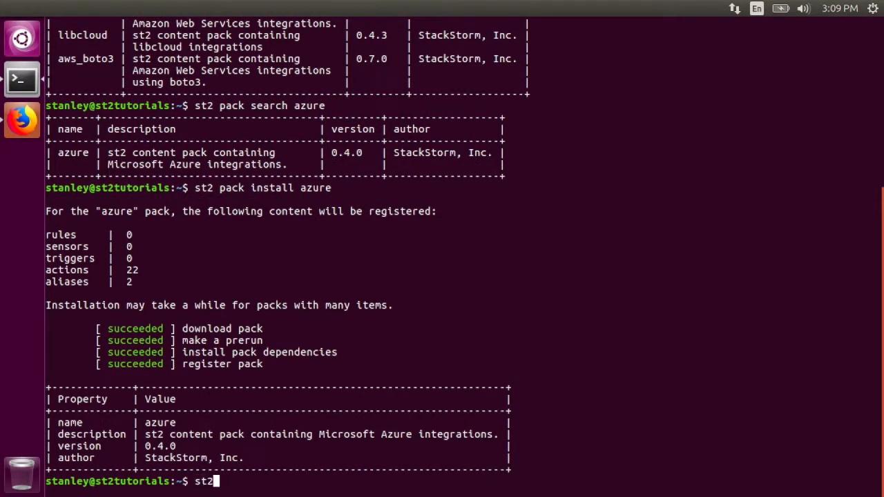
{"action": "type", "text": "pack list"}
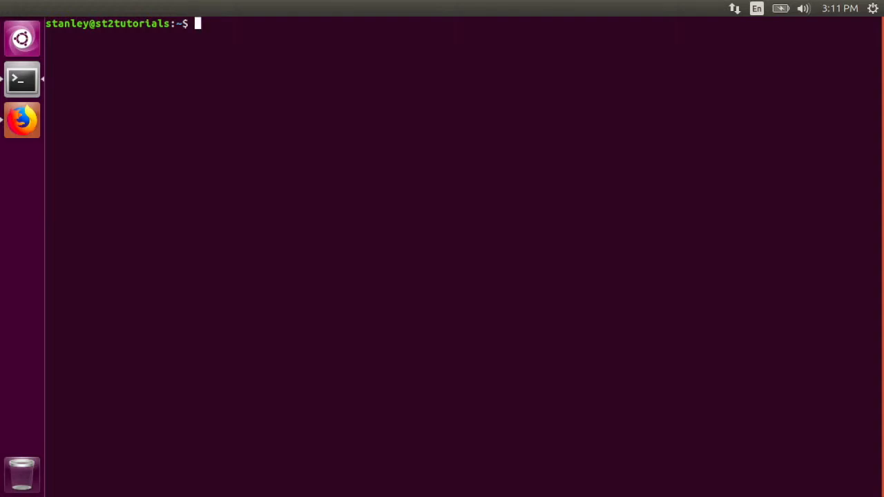
List all available StackStorm actions with st2 action list.
{"action": "type", "text": "st2 action list"}
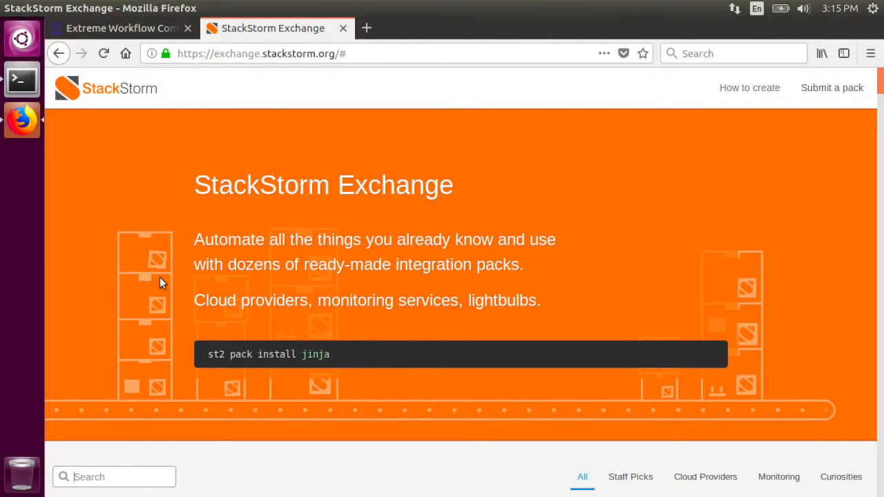
Filter the Exchange to the azure pack and open its stackstorm-azure GitHub repository.
{"action": "scroll", "scroll_direction": "down", "scroll_amount": 3}
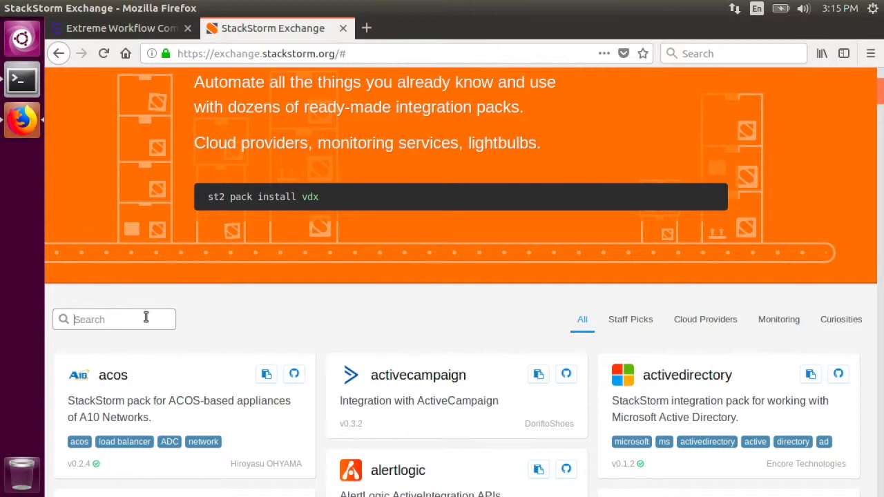
{"action": "type", "text": "azure"}
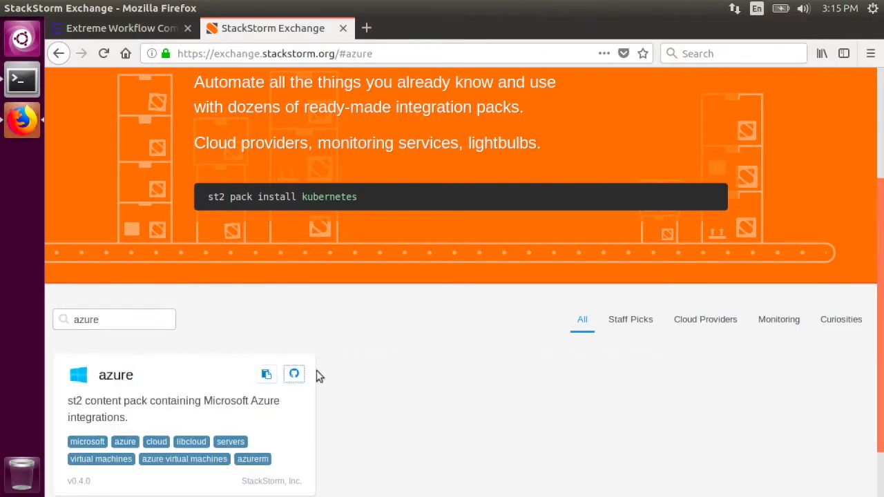
{"action": "mouse_move", "coordinate": [293, 374]}
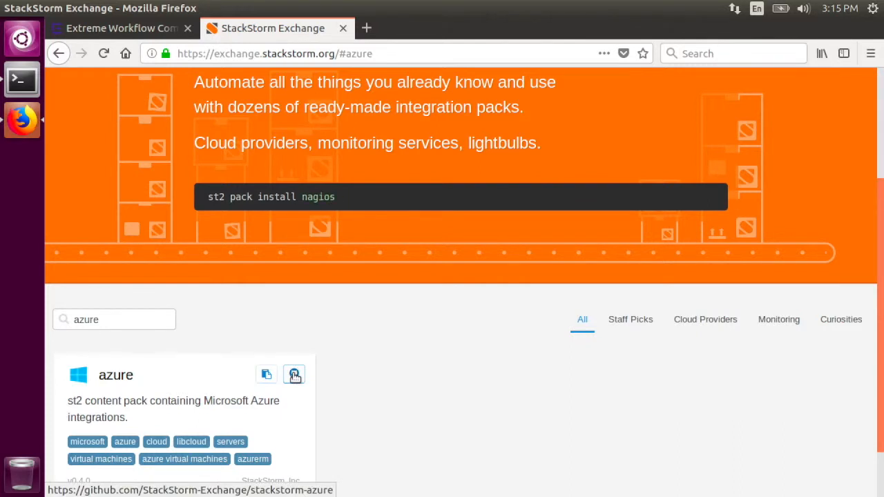
{"action": "left_click", "coordinate": [293, 374]}
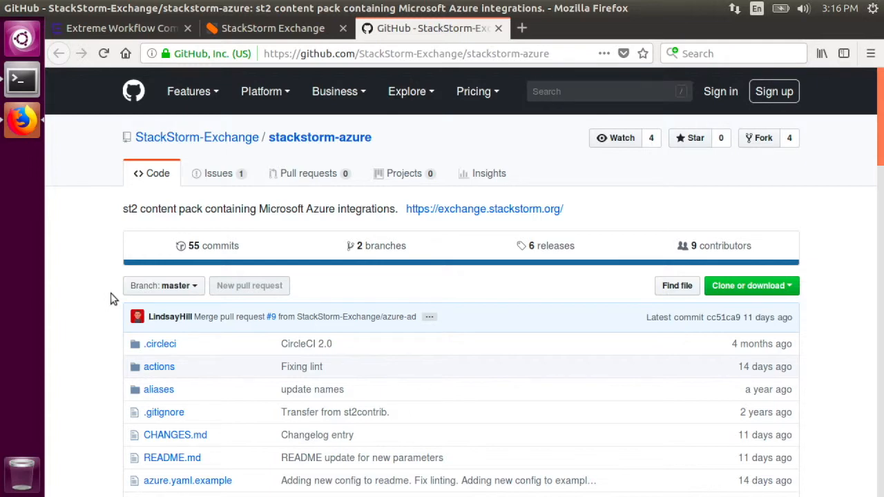
{"action": "scroll", "scroll_direction": "down", "scroll_amount": 3}
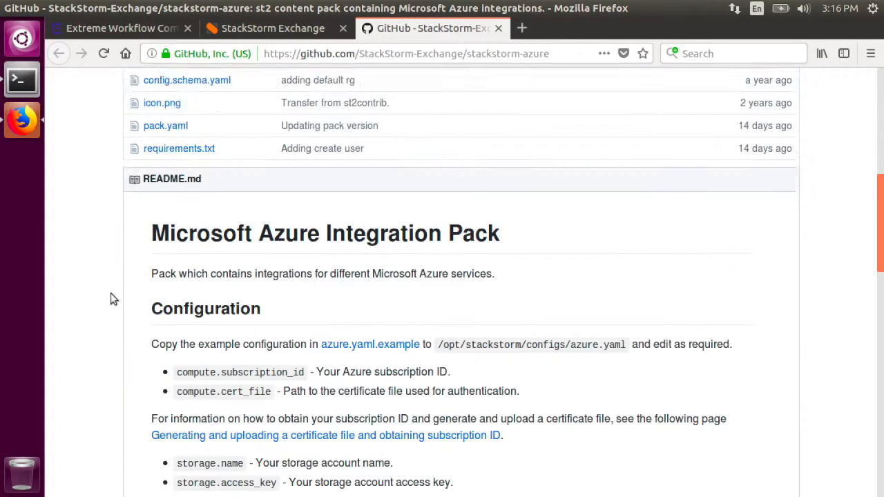
{"action": "scroll", "scroll_direction": "down", "scroll_amount": 3}
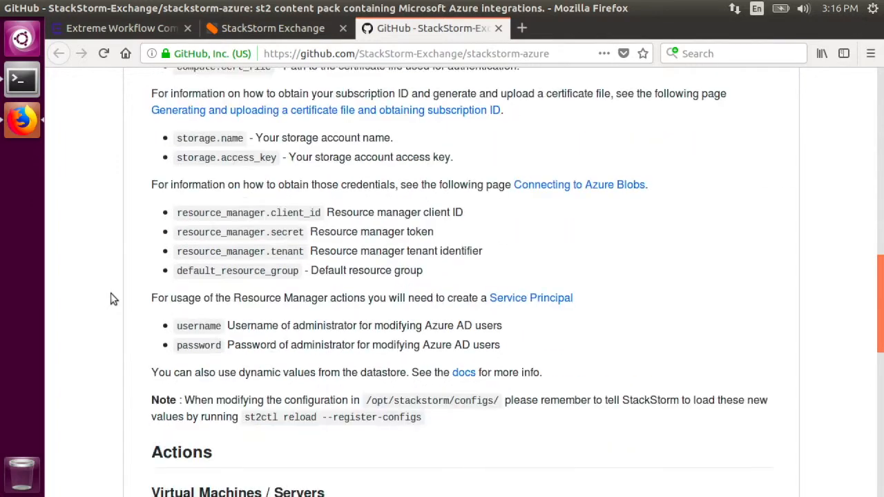
{"action": "scroll", "scroll_direction": "down", "scroll_amount": 3}
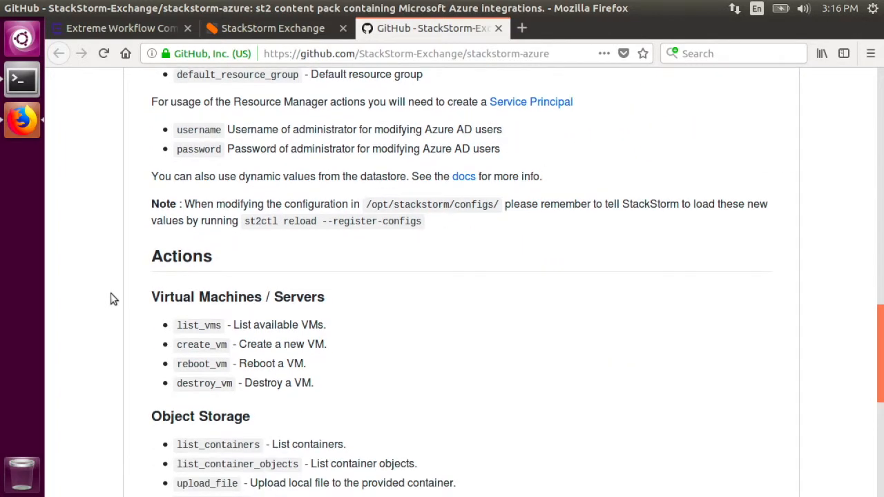
{"action": "scroll", "scroll_direction": "down", "scroll_amount": 3}
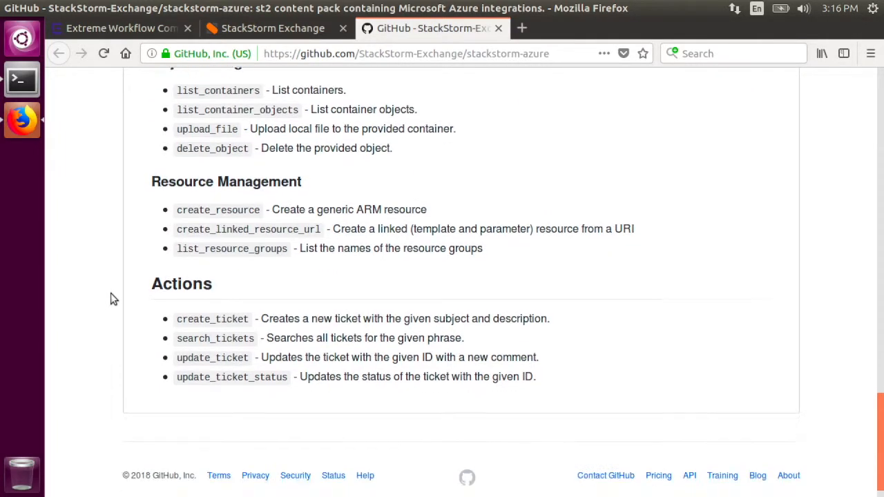
{"action": "scroll", "scroll_direction": "up", "scroll_amount": 3}
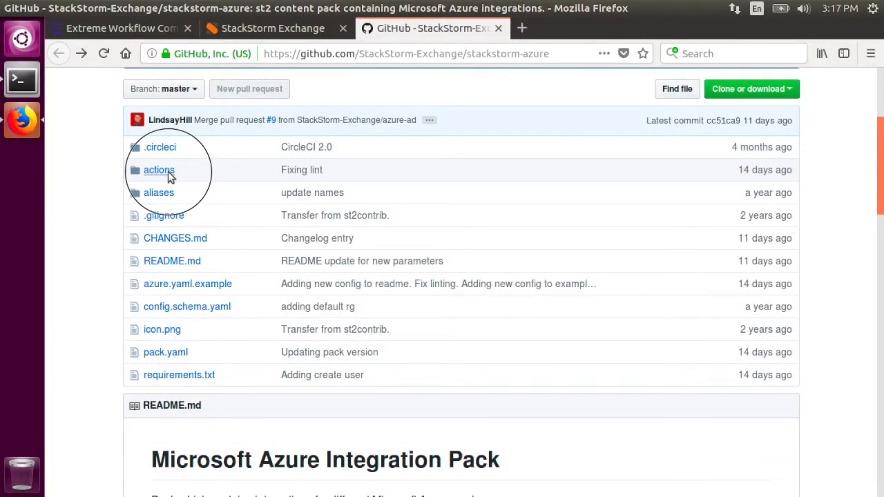
Browse the files inside the actions folder of stackstorm-azure.
{"action": "left_click", "coordinate": [159, 168]}
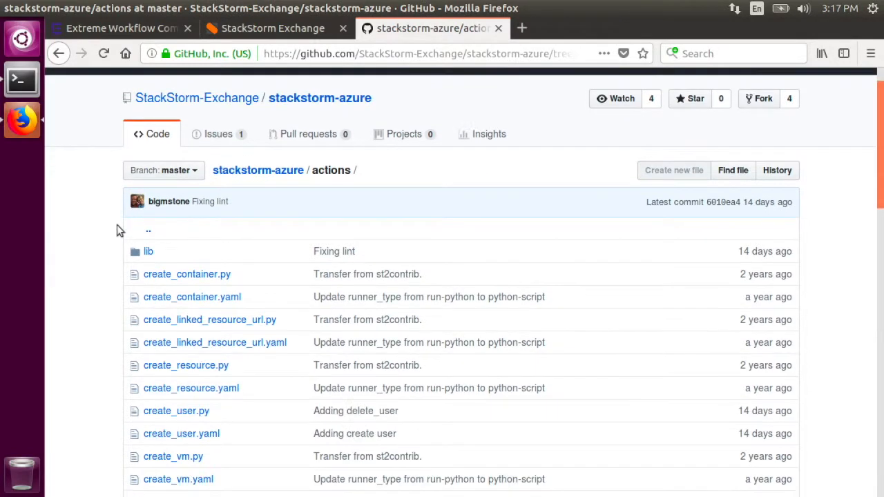
{"action": "scroll", "scroll_direction": "down", "scroll_amount": 3}
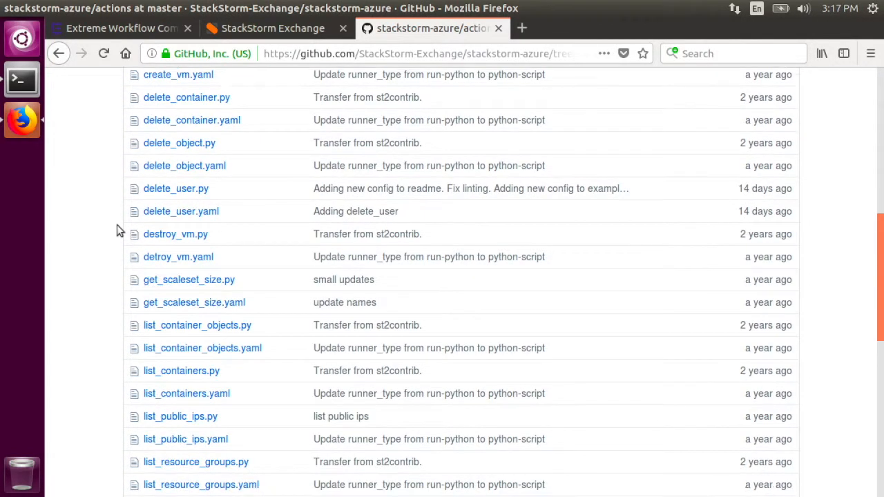
{"action": "scroll", "scroll_direction": "down", "scroll_amount": 3}
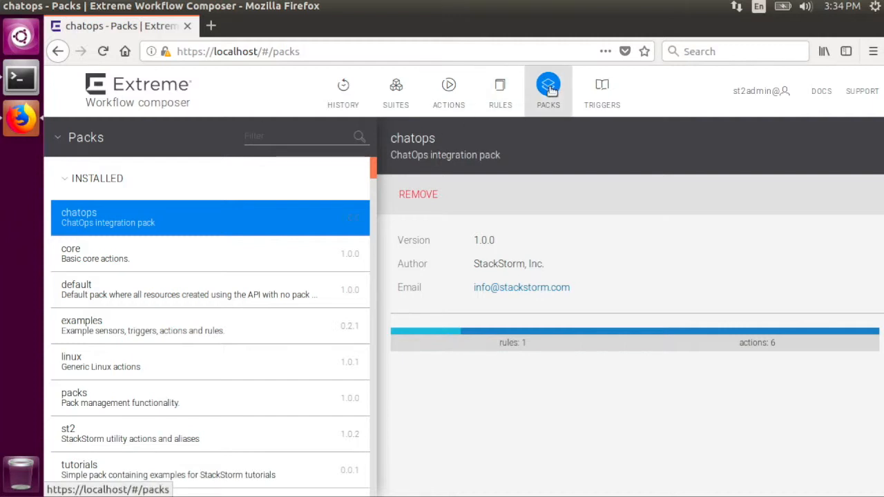
Filter the Packs list by 'git' and show the available github pack's details.
{"action": "left_click", "coordinate": [297, 136]}
{"action": "type", "text": "git"}
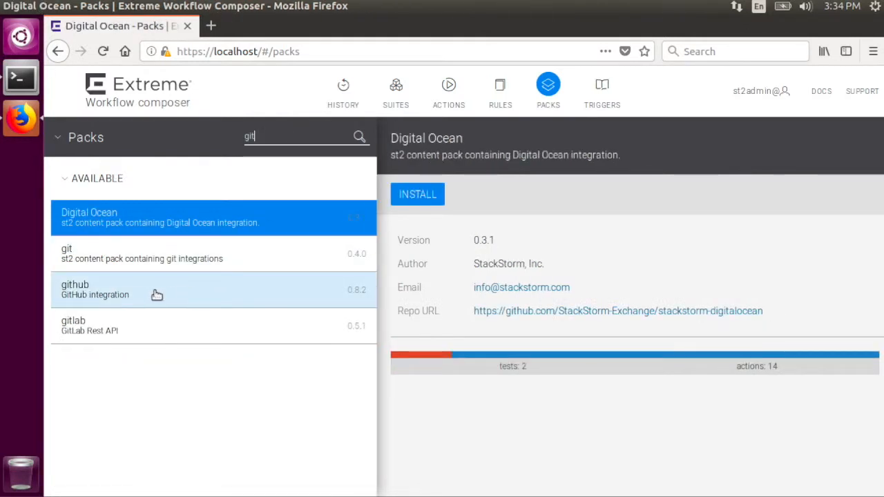
{"action": "left_click", "coordinate": [94, 290]}
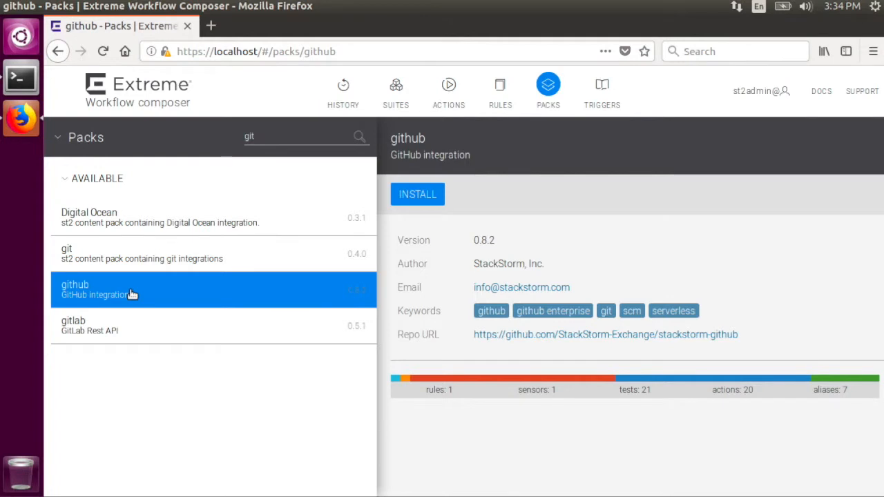
{"action": "mouse_move", "coordinate": [178, 295]}
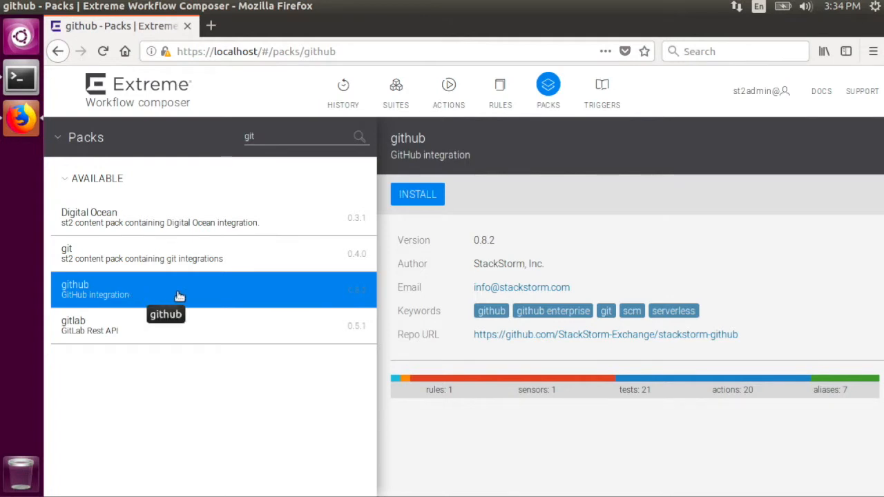